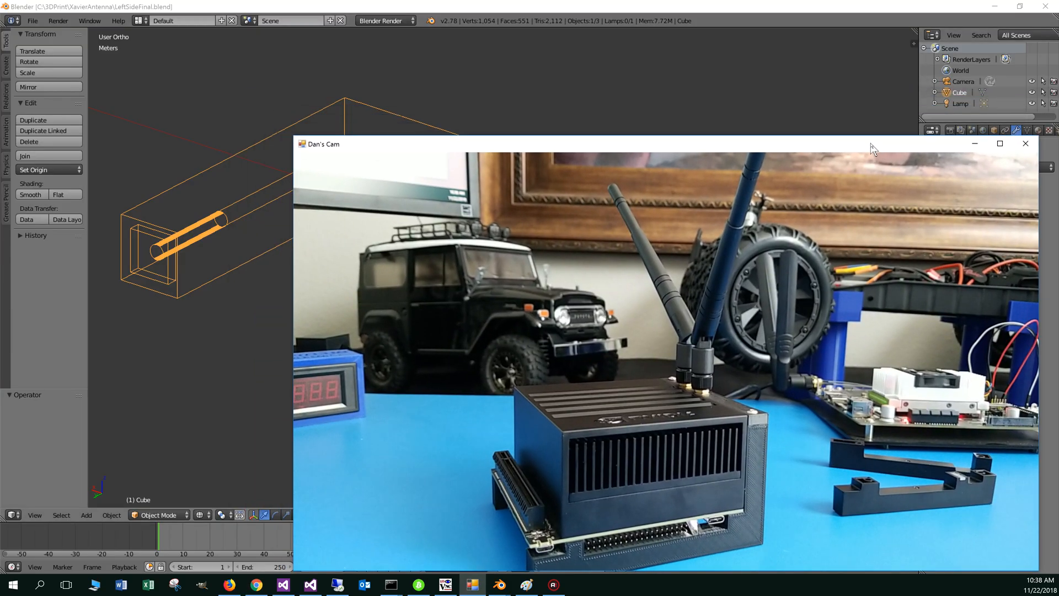
- View the frame piece as wireframe, then reach the Jetson Xavier tutorials page on thegpu.com
{"action": "left_click", "coordinate": [1025, 143]}
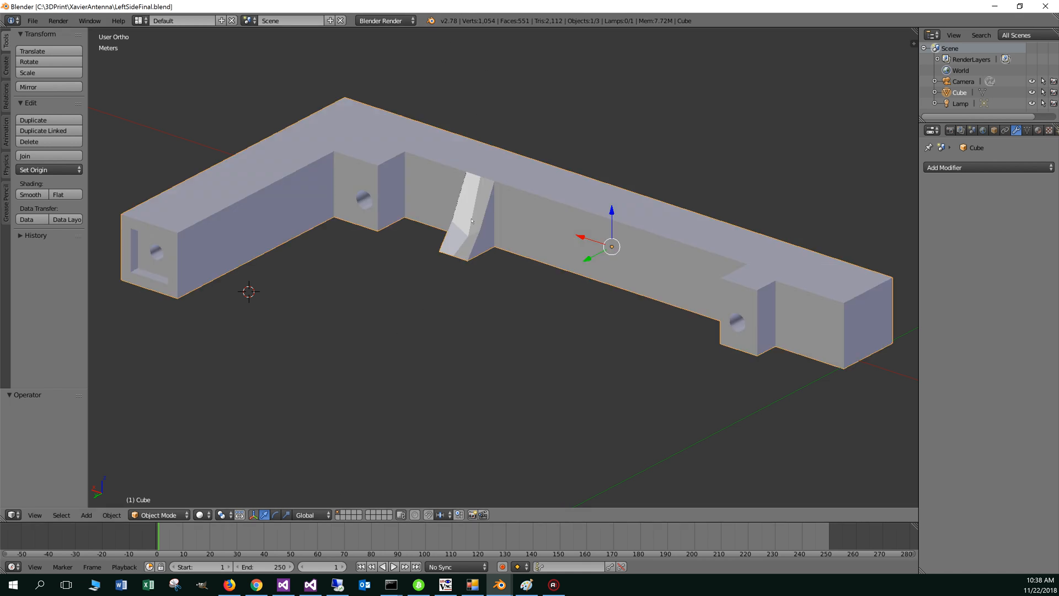
{"action": "mouse_move", "coordinate": [804, 324]}
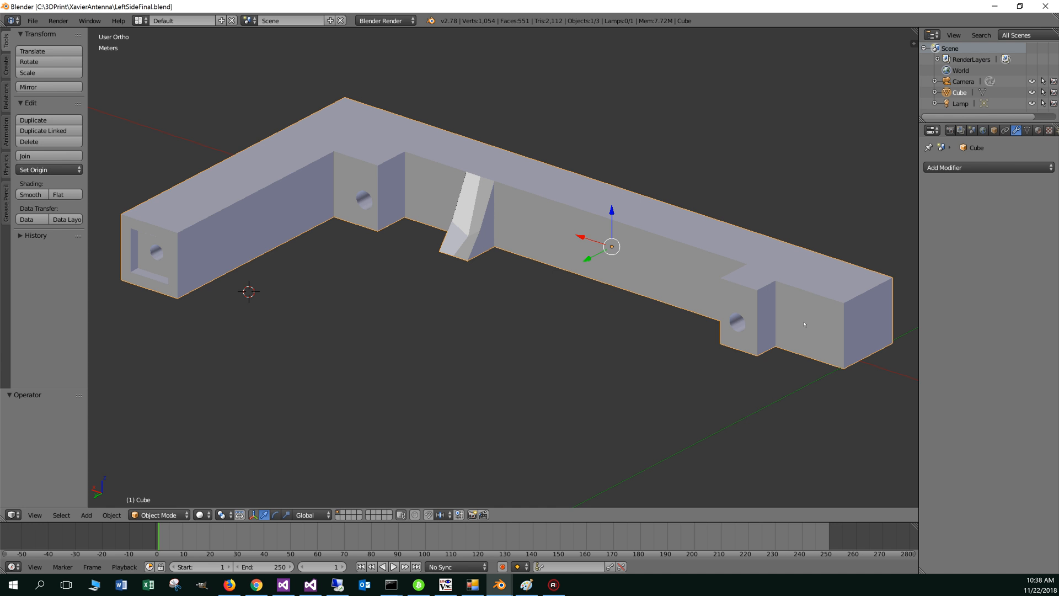
{"action": "mouse_move", "coordinate": [837, 333]}
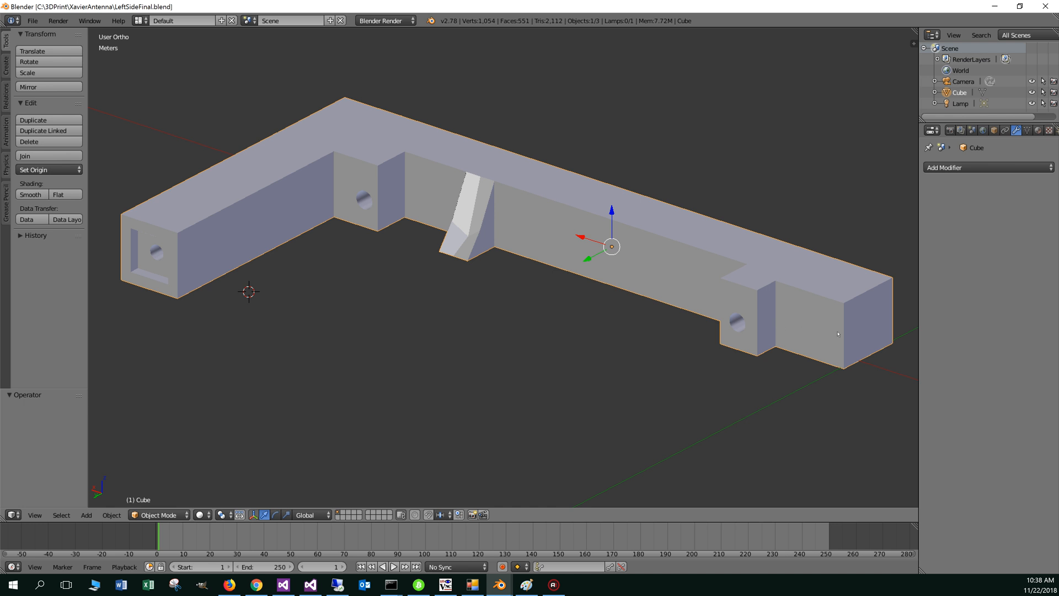
{"action": "key", "text": "z"}
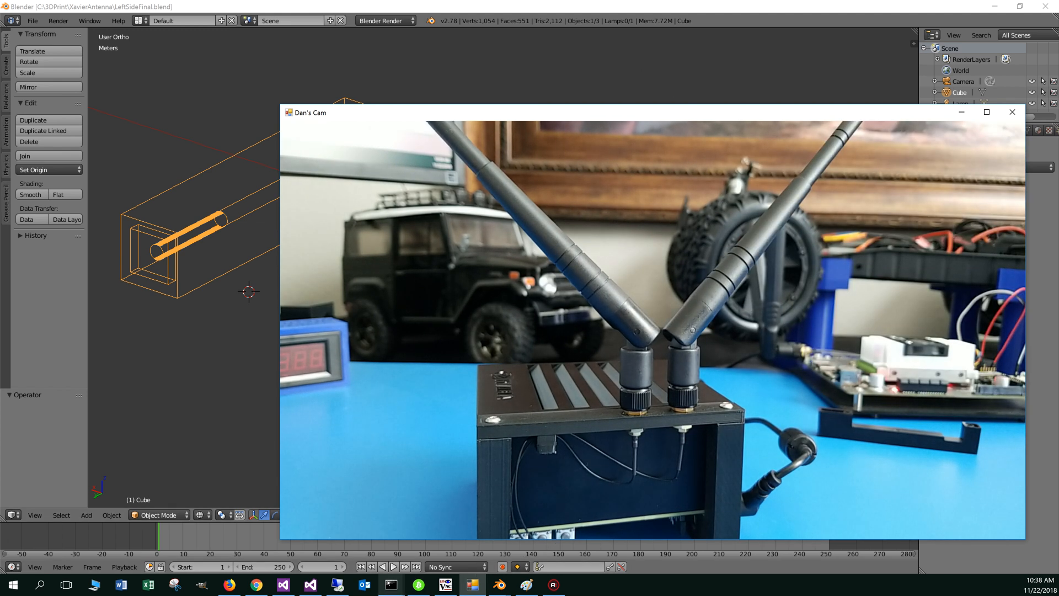
{"action": "left_click", "coordinate": [230, 585]}
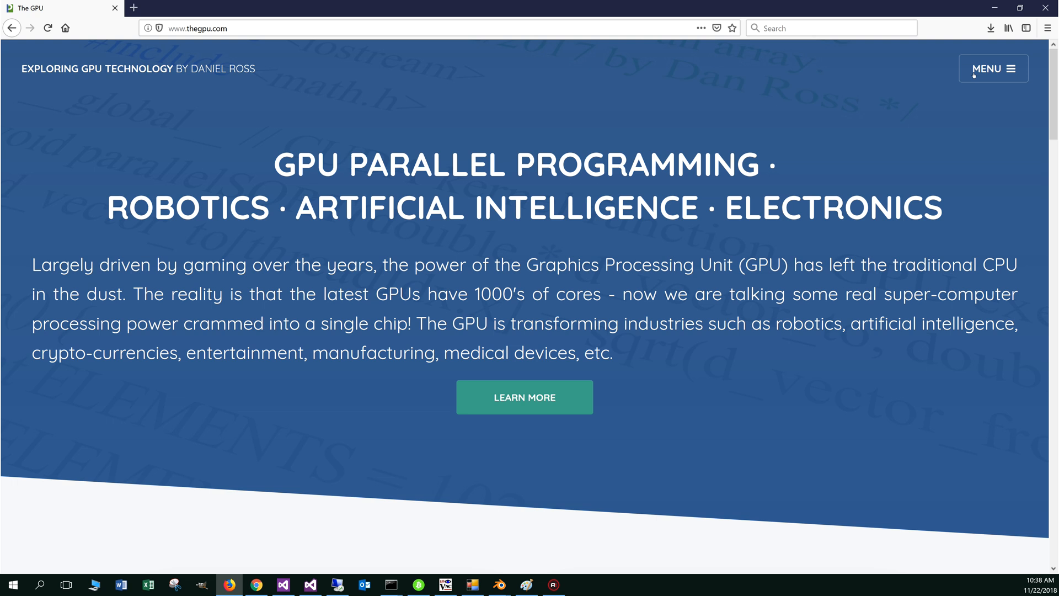
{"action": "left_click", "coordinate": [993, 68]}
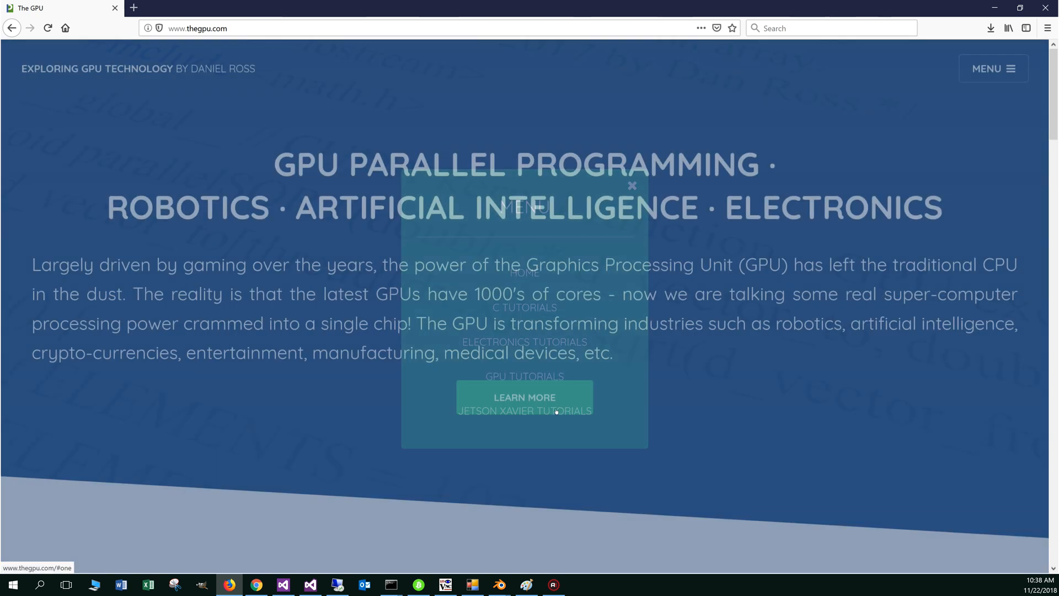
{"action": "left_click", "coordinate": [525, 410]}
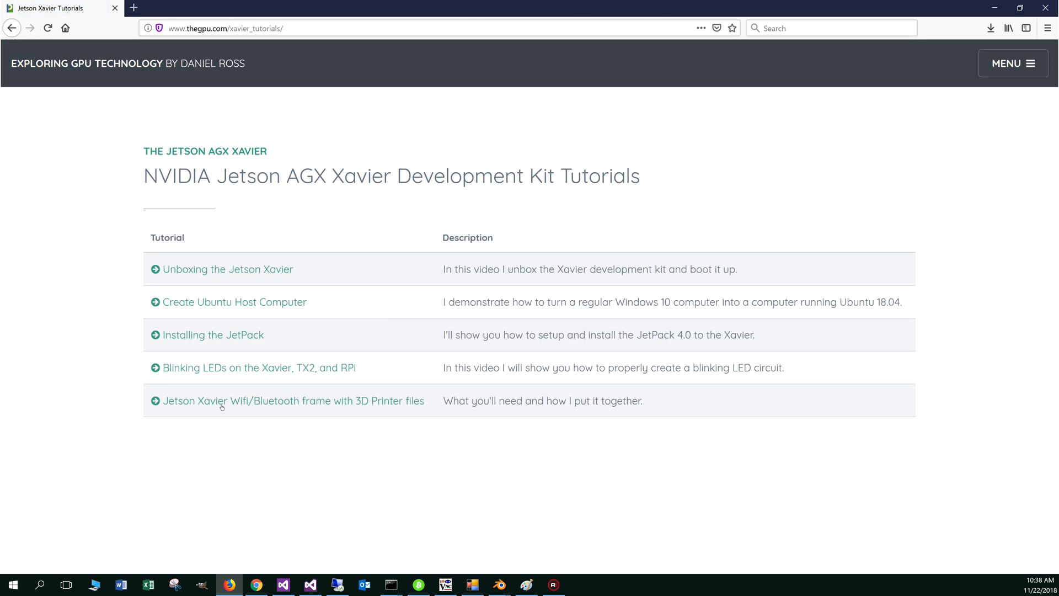
- Open the Wifi/Bluetooth frame tutorial and enlarge the live camera feed of the antenna mount
{"action": "left_click", "coordinate": [292, 401]}
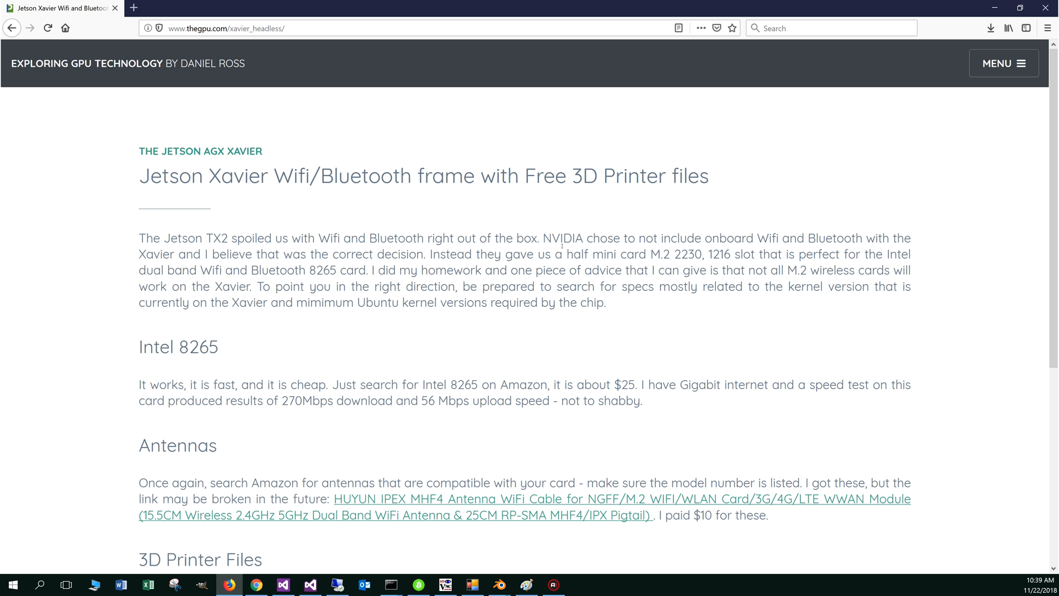
{"action": "mouse_move", "coordinate": [458, 299]}
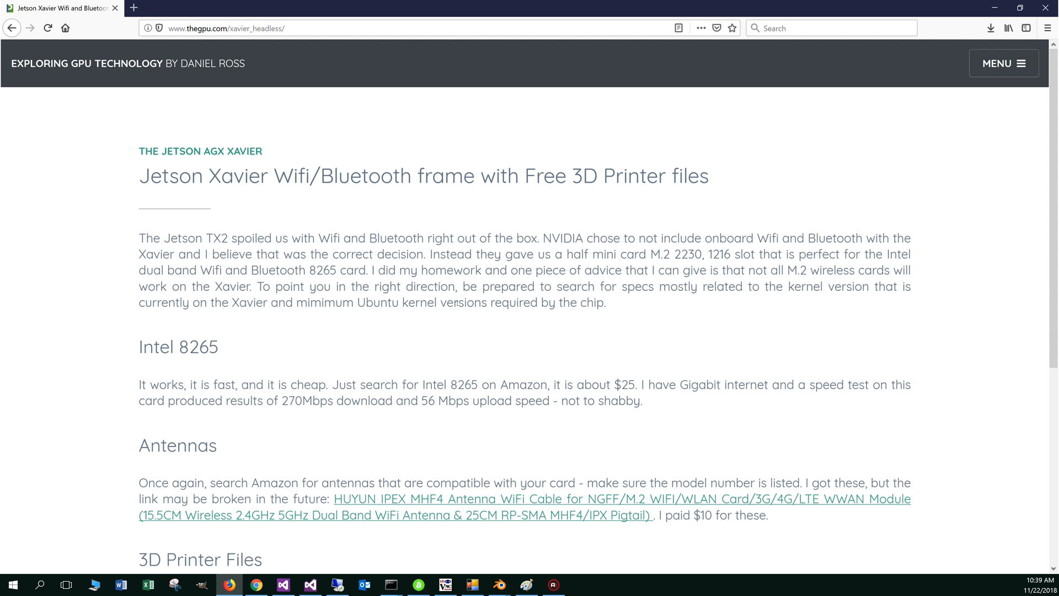
{"action": "scroll", "scroll_direction": "down", "scroll_amount": 3}
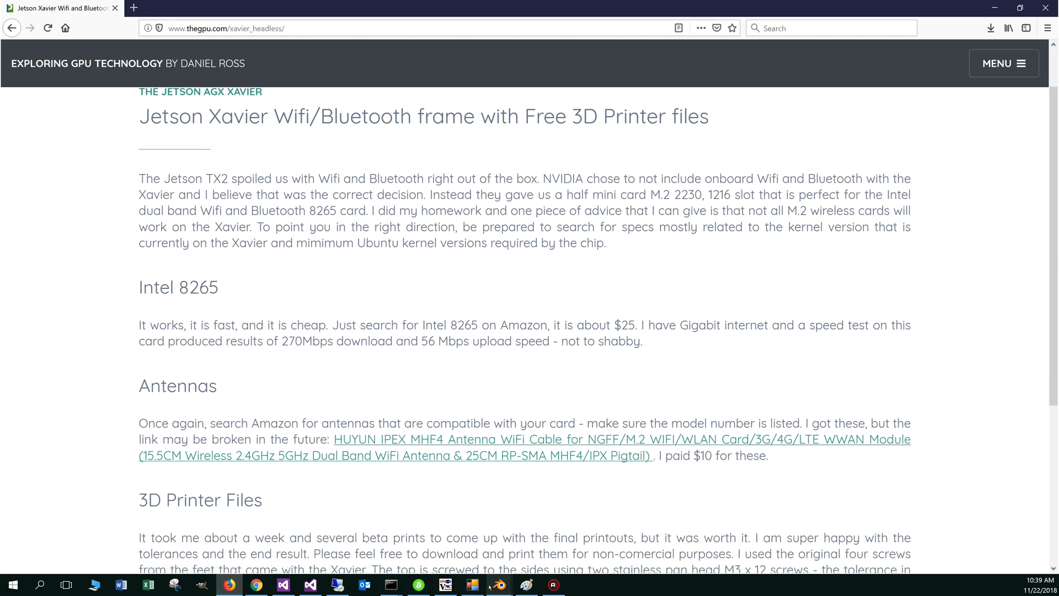
{"action": "mouse_move", "coordinate": [472, 583]}
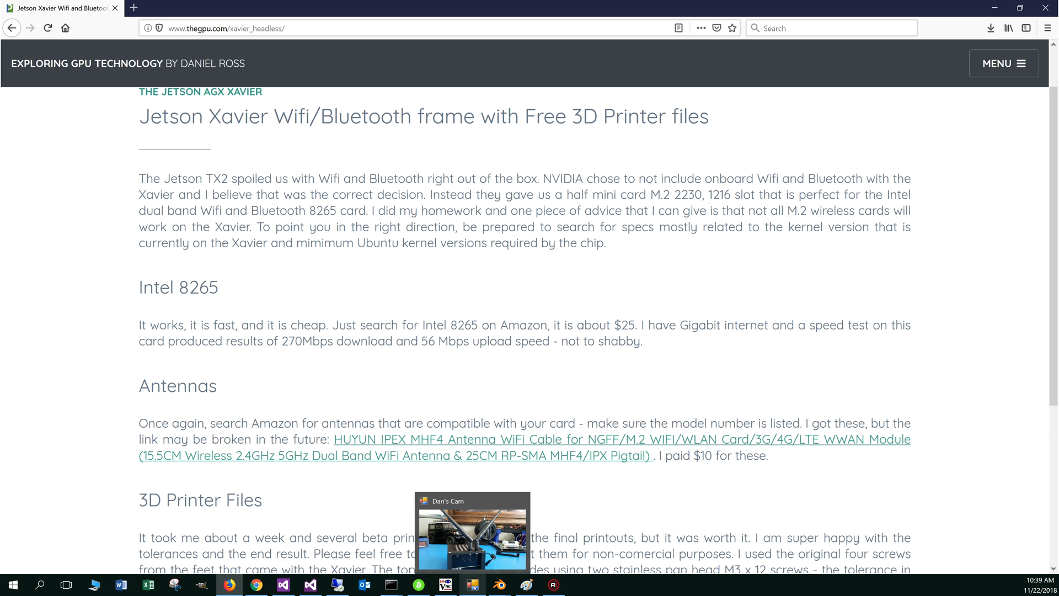
{"action": "left_click", "coordinate": [472, 531]}
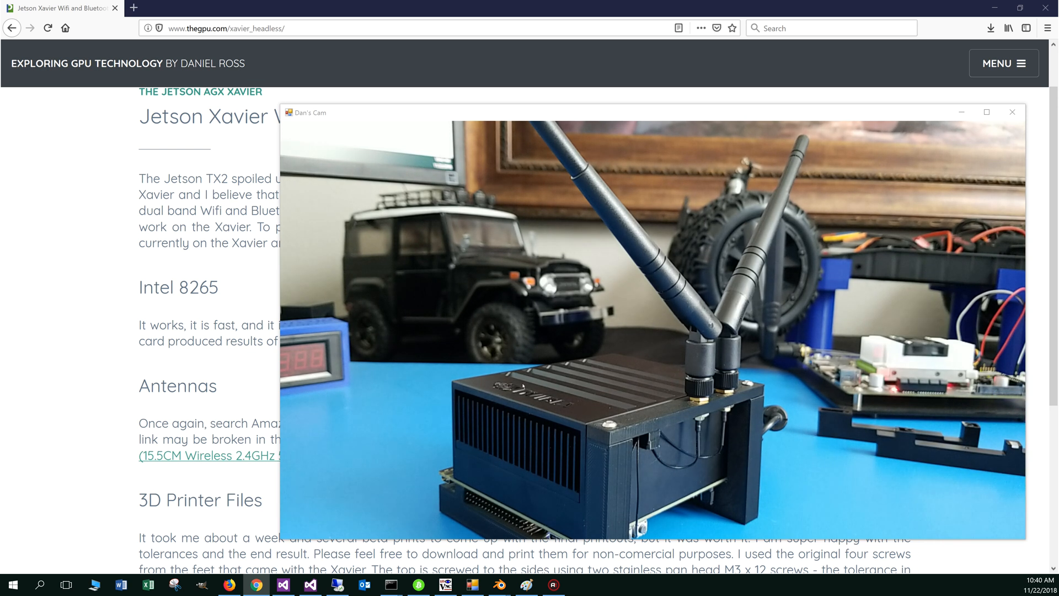
- Bring up topFinal.blend and show the top frame piece with solid shading
{"action": "left_click", "coordinate": [499, 585]}
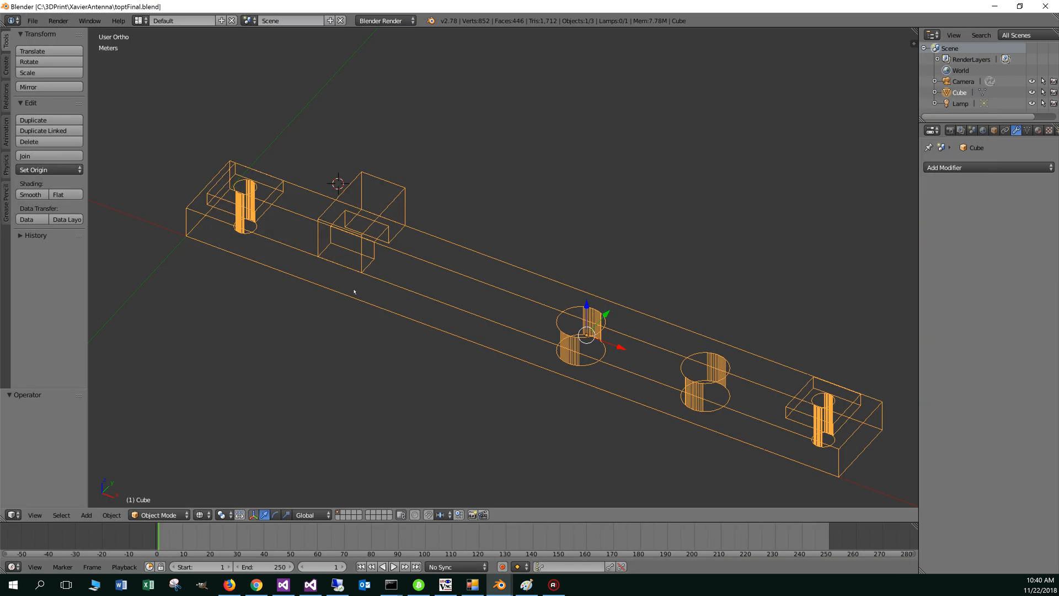
{"action": "left_click", "coordinate": [200, 515]}
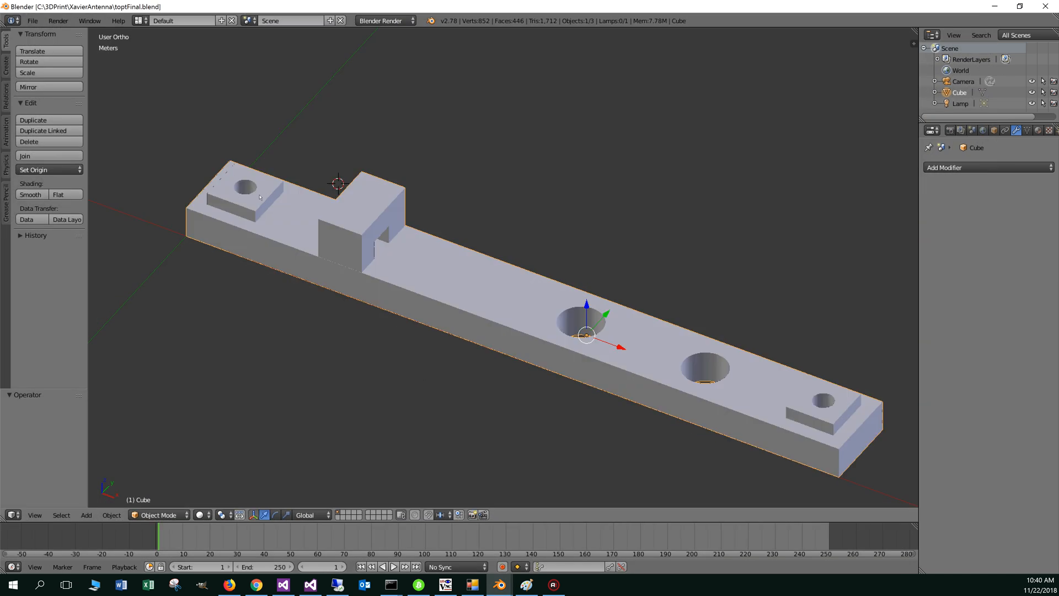
{"action": "mouse_move", "coordinate": [301, 332]}
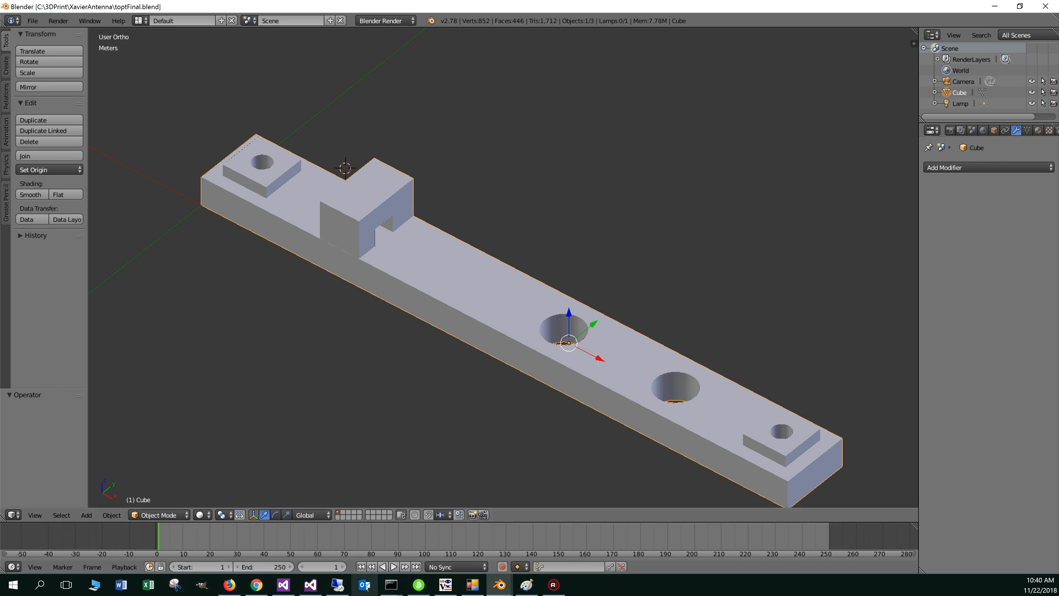
{"action": "left_click", "coordinate": [228, 585]}
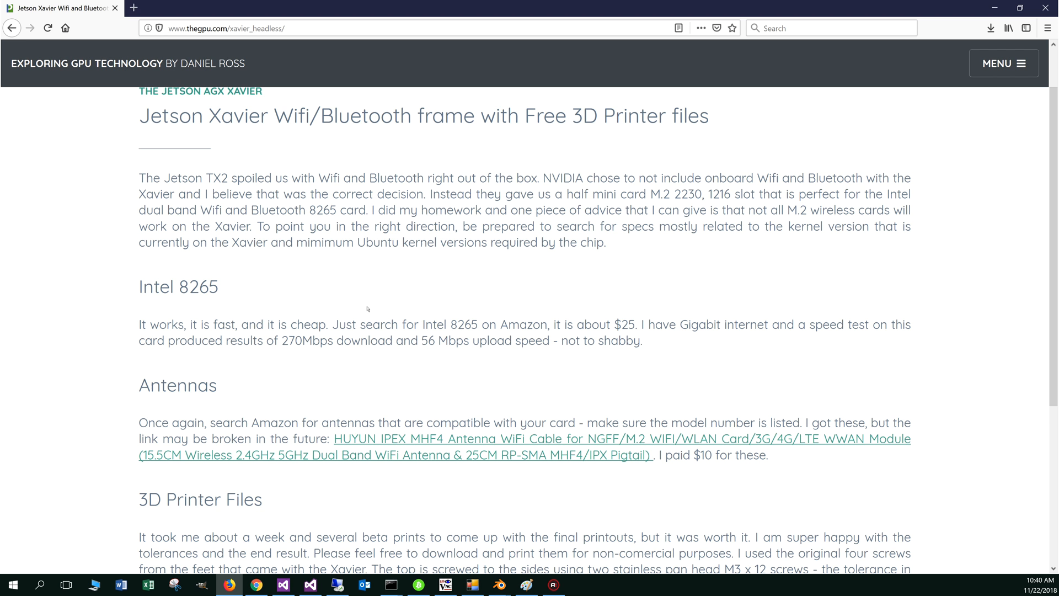
{"action": "scroll", "scroll_direction": "down", "scroll_amount": 3}
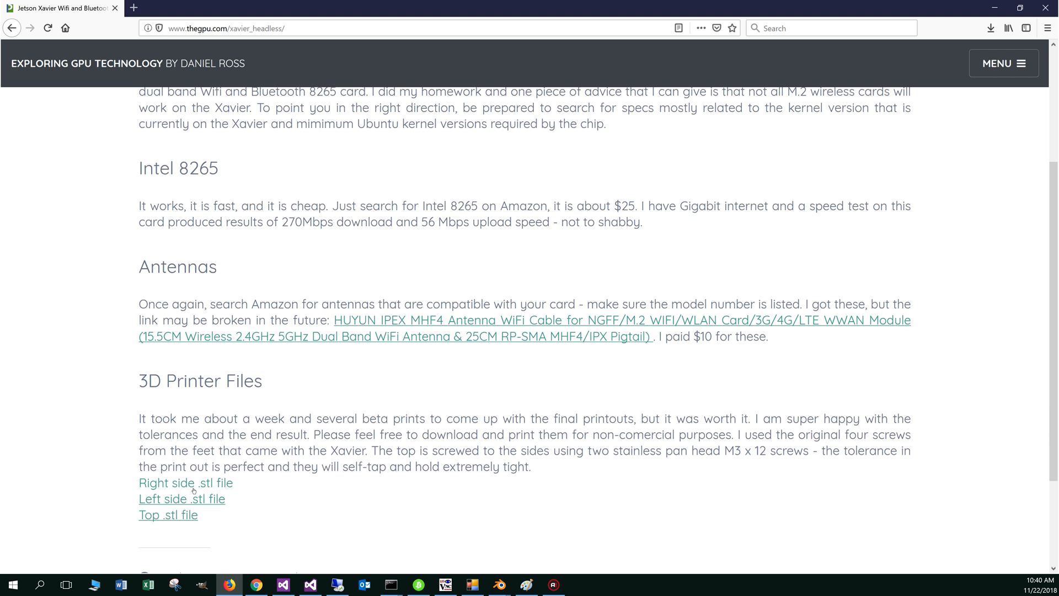
{"action": "mouse_move", "coordinate": [248, 505]}
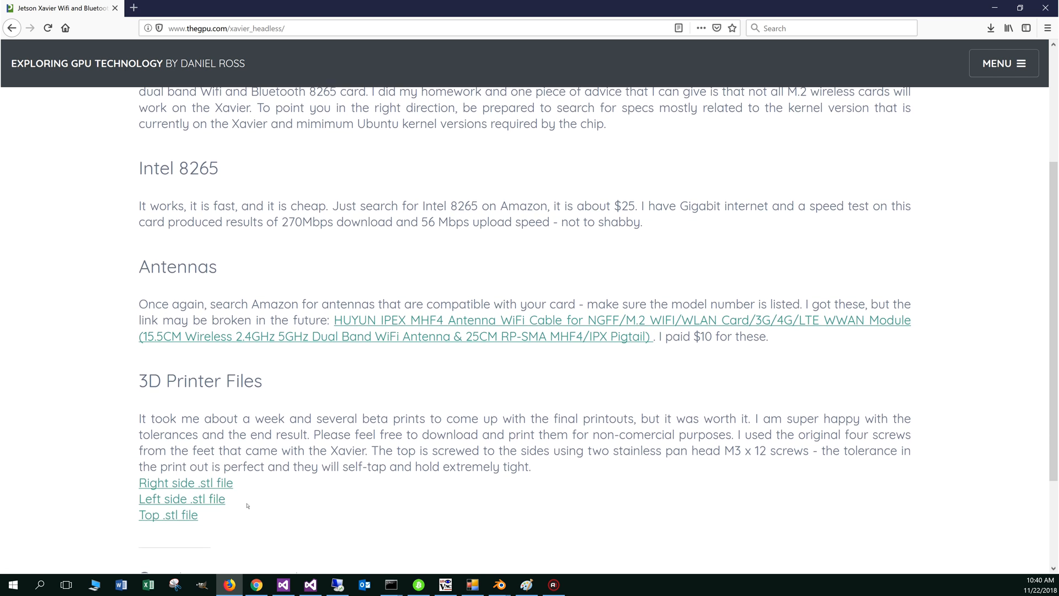
{"action": "scroll", "scroll_direction": "down", "scroll_amount": 3}
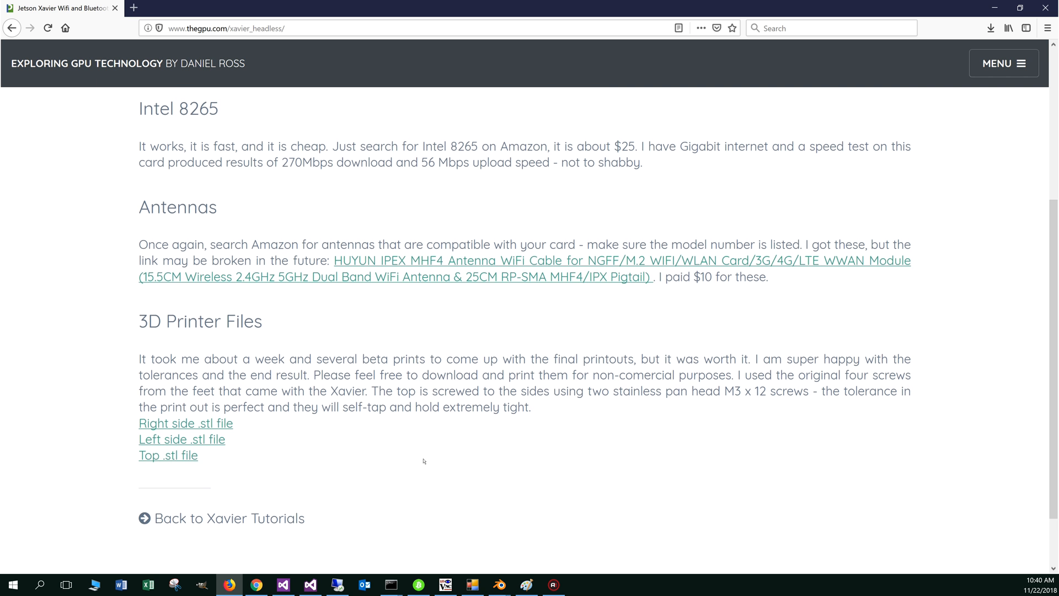
{"action": "scroll", "scroll_direction": "up", "scroll_amount": 3}
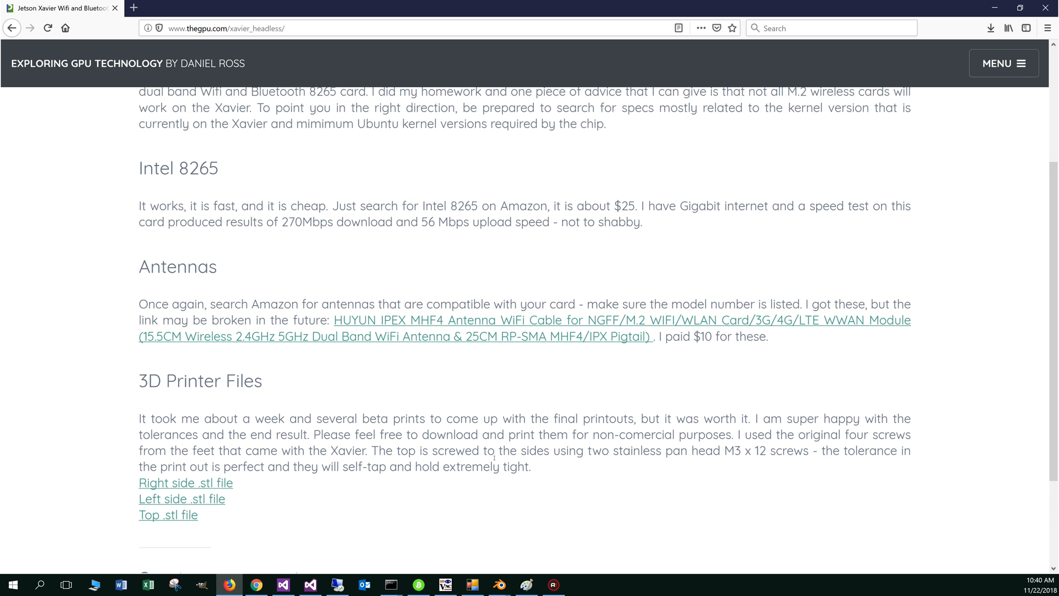
{"action": "scroll", "scroll_direction": "up", "scroll_amount": 3}
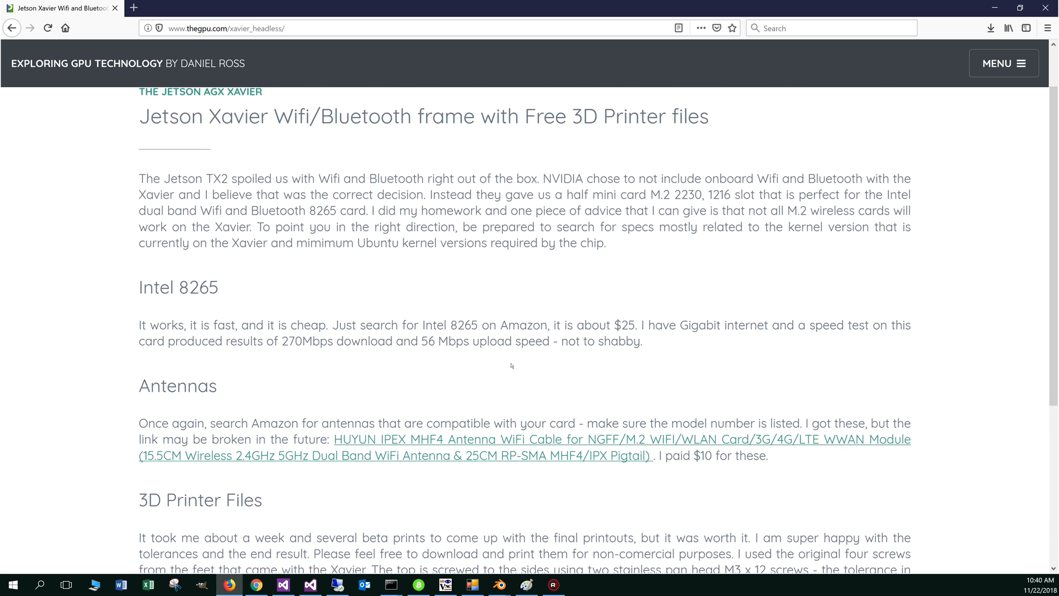
{"action": "mouse_move", "coordinate": [520, 365]}
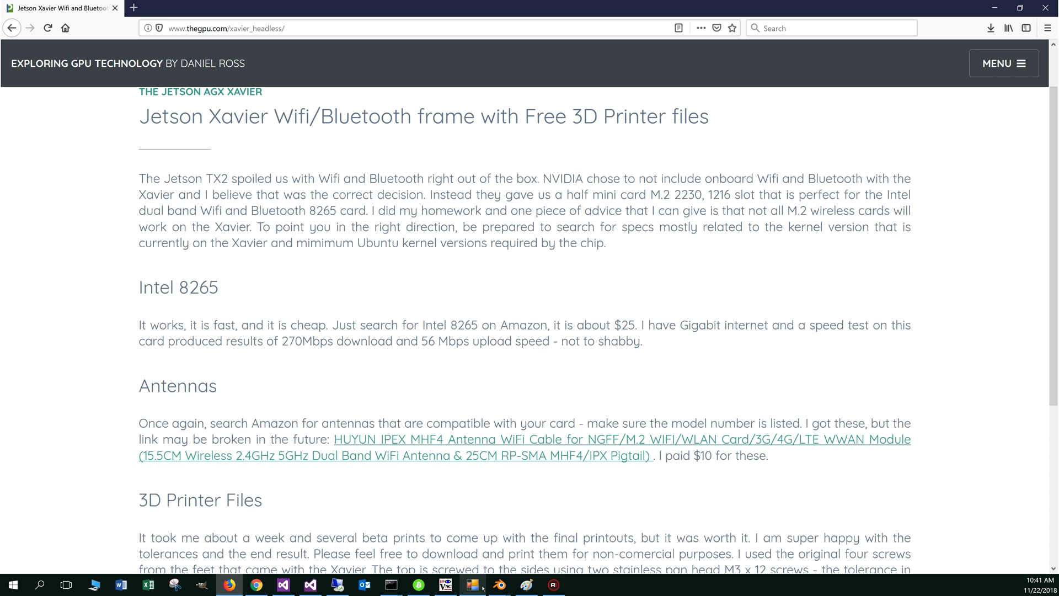
{"action": "mouse_move", "coordinate": [473, 585]}
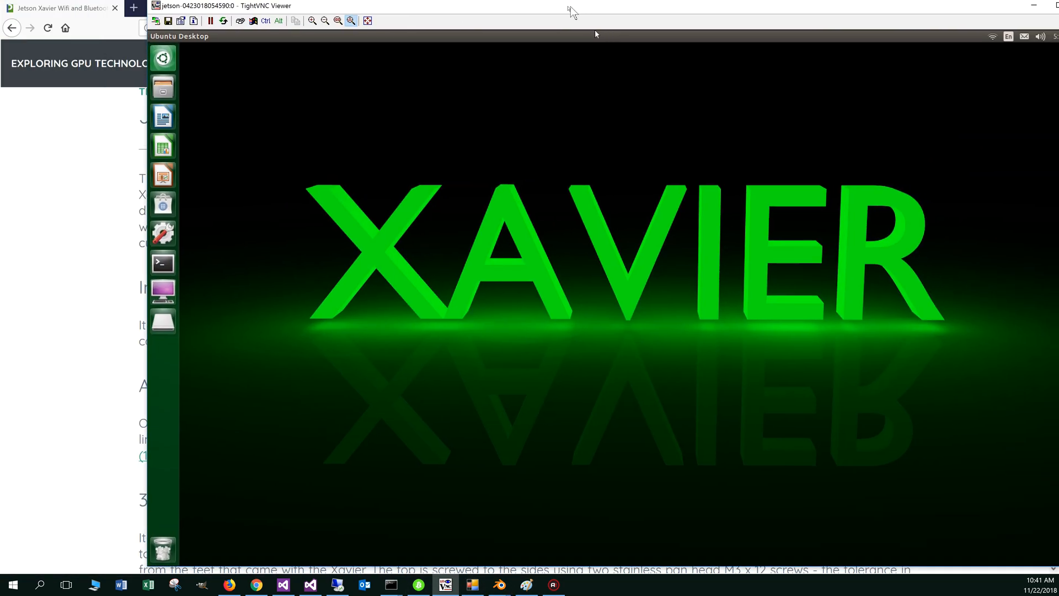
- Reach the Jetson's Bluetooth settings through System Settings and switch Bluetooth ON
{"action": "left_click", "coordinate": [984, 5]}
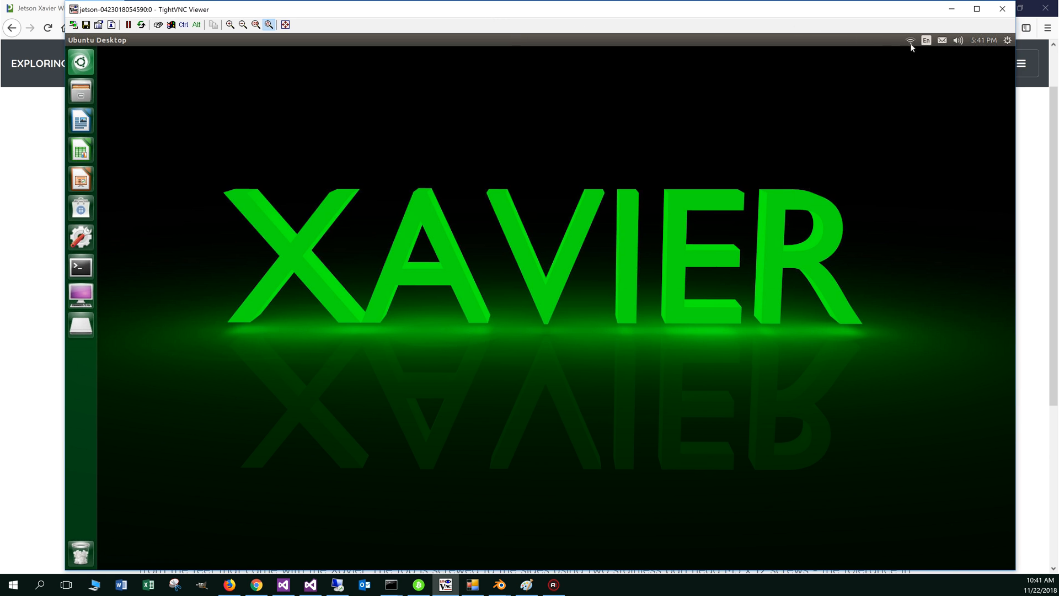
{"action": "left_click", "coordinate": [911, 39]}
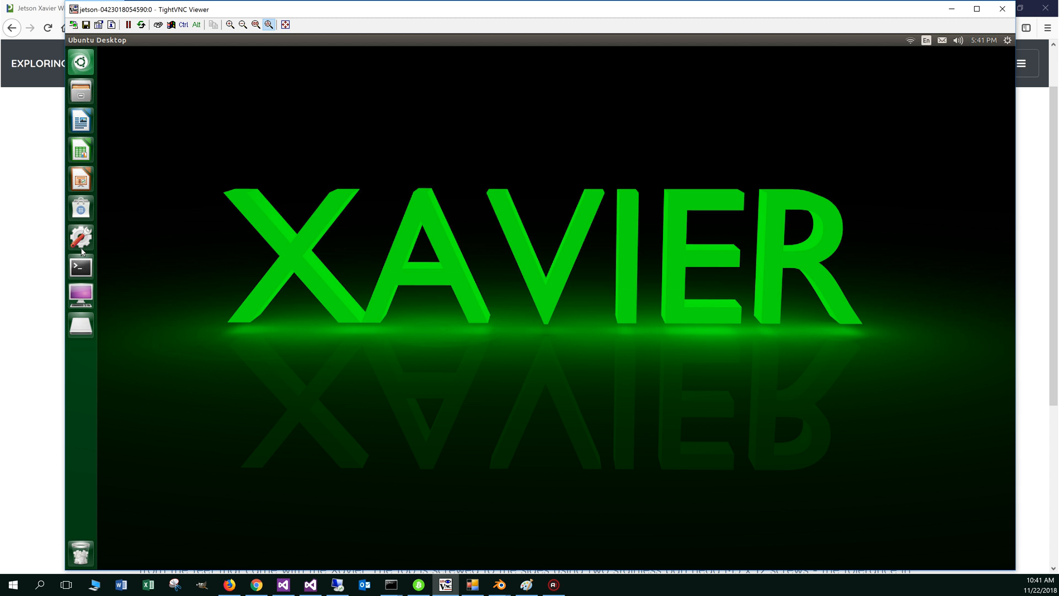
{"action": "mouse_move", "coordinate": [147, 248]}
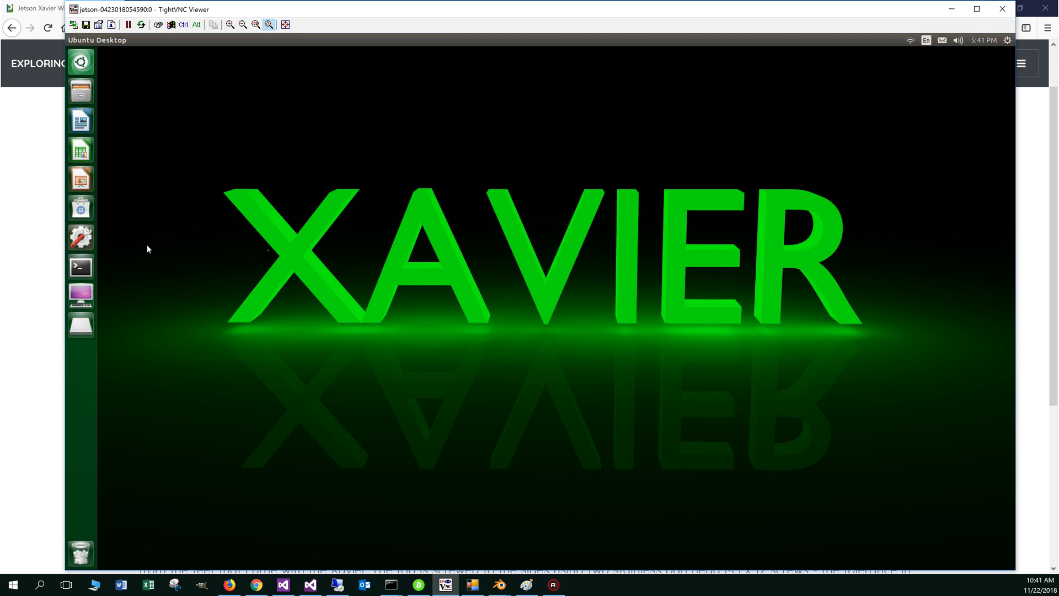
{"action": "left_click", "coordinate": [81, 238]}
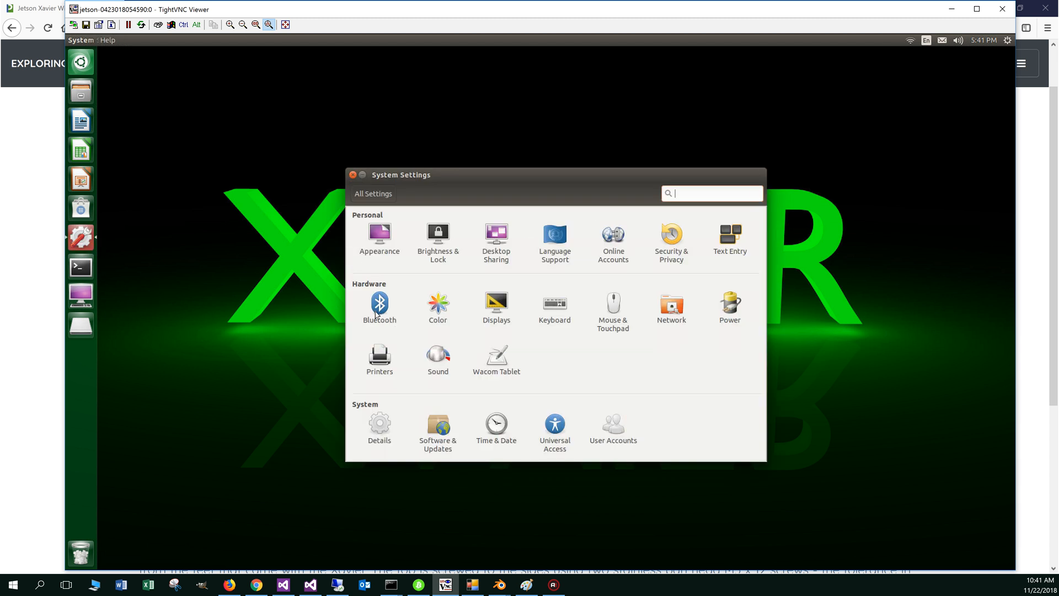
{"action": "left_click", "coordinate": [378, 303]}
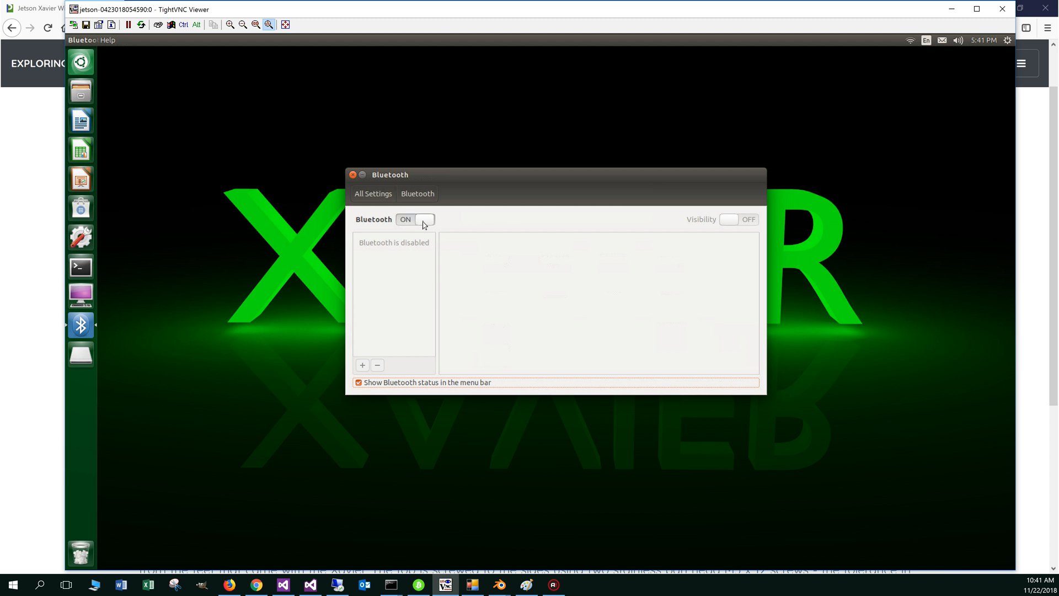
{"action": "left_click", "coordinate": [415, 219]}
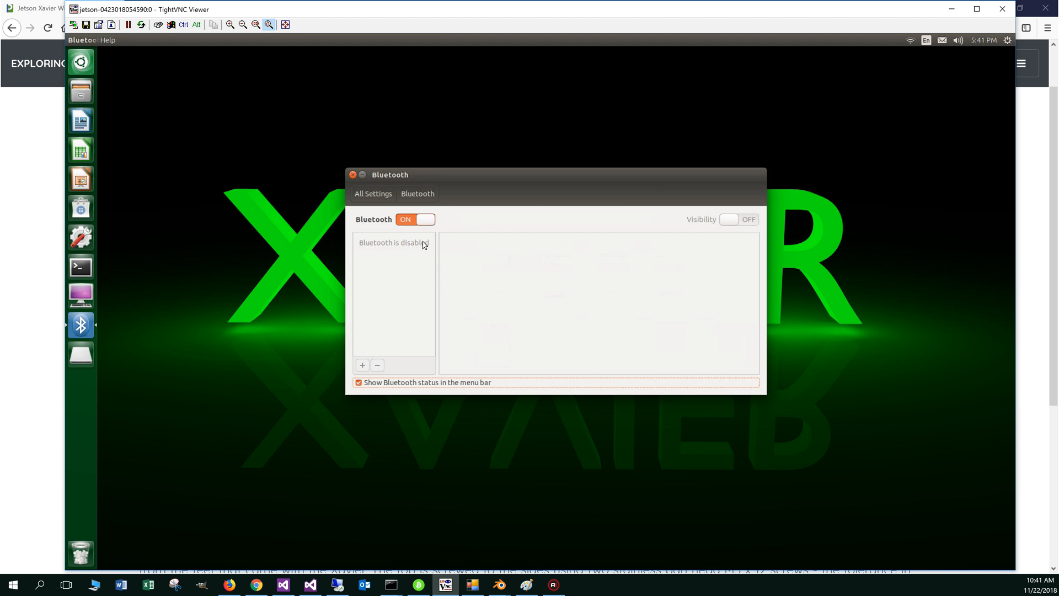
{"action": "mouse_move", "coordinate": [936, 69]}
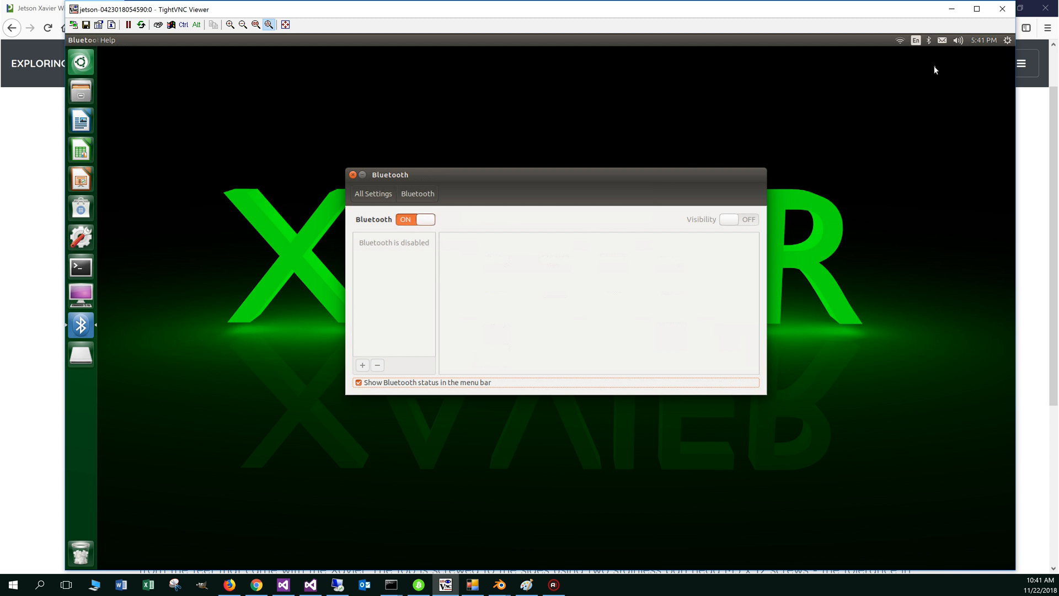
{"action": "mouse_move", "coordinate": [926, 62]}
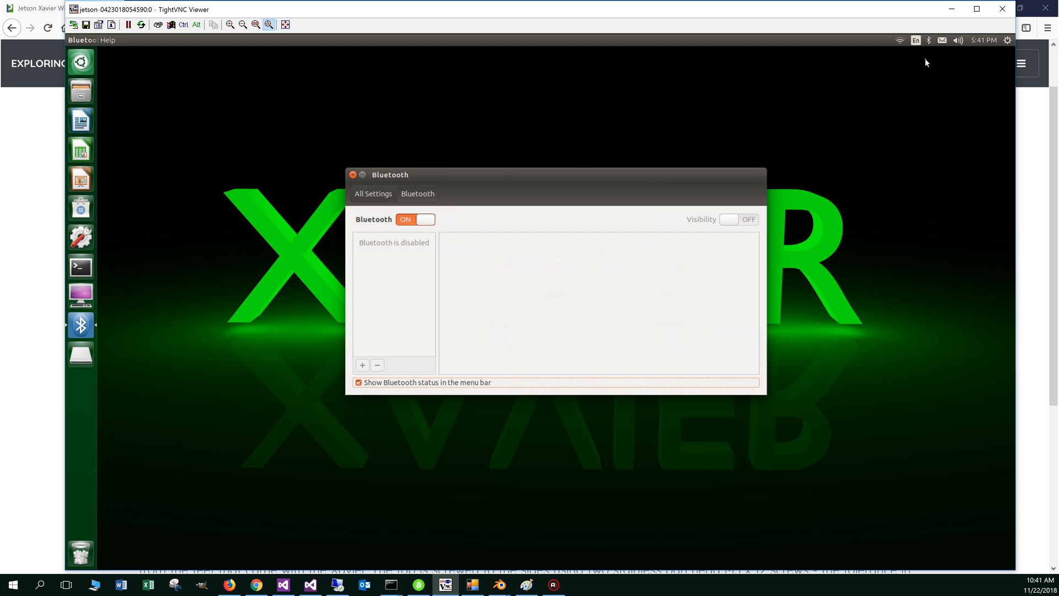
{"action": "mouse_move", "coordinate": [930, 45]}
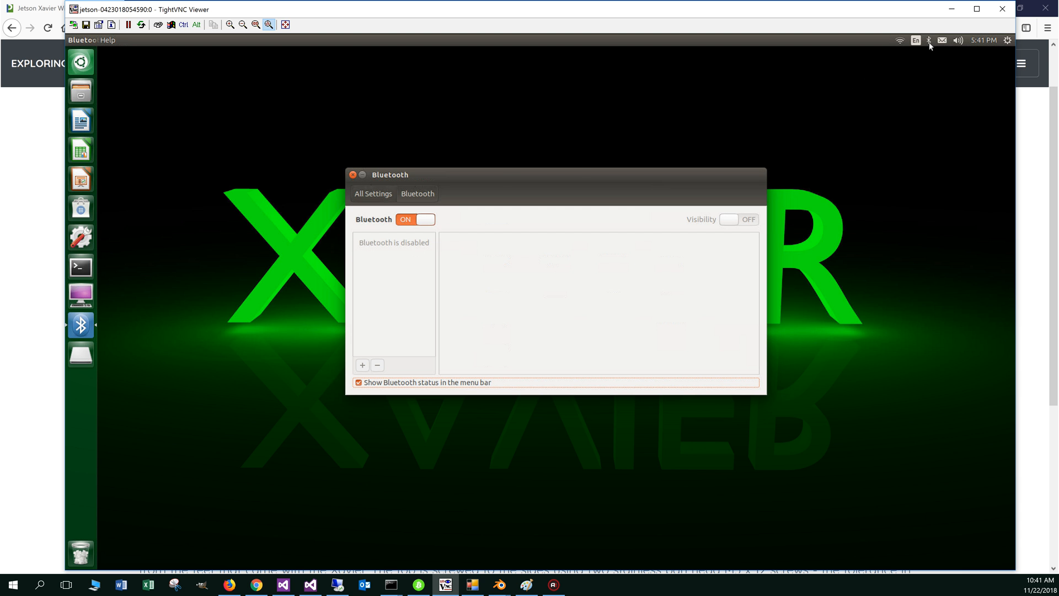
- Set the Jetson's Bluetooth Visibility ON from the tray menu and close the settings window
{"action": "left_click", "coordinate": [930, 40]}
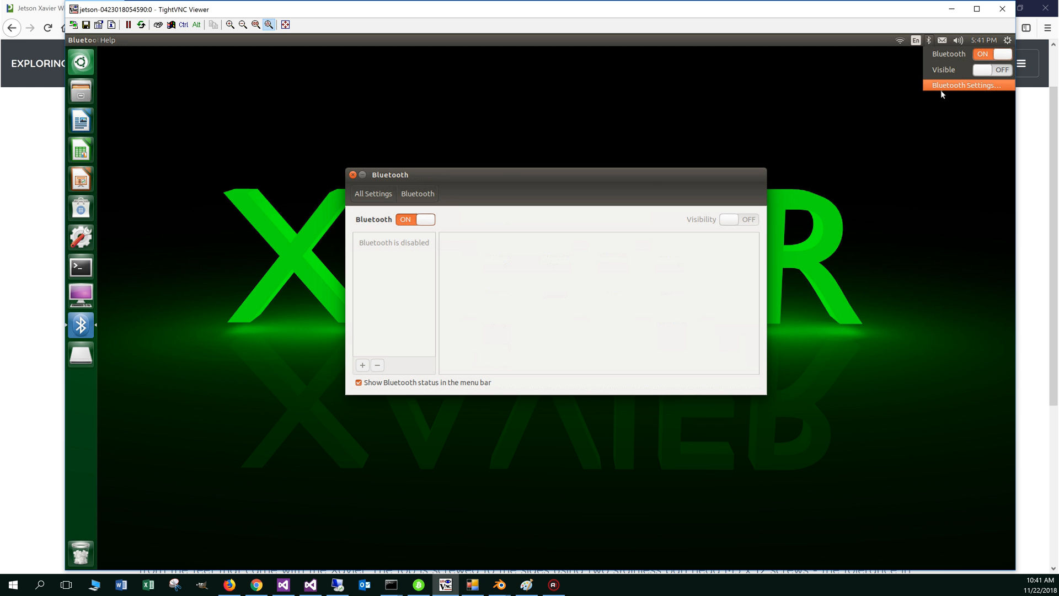
{"action": "left_click", "coordinate": [968, 85]}
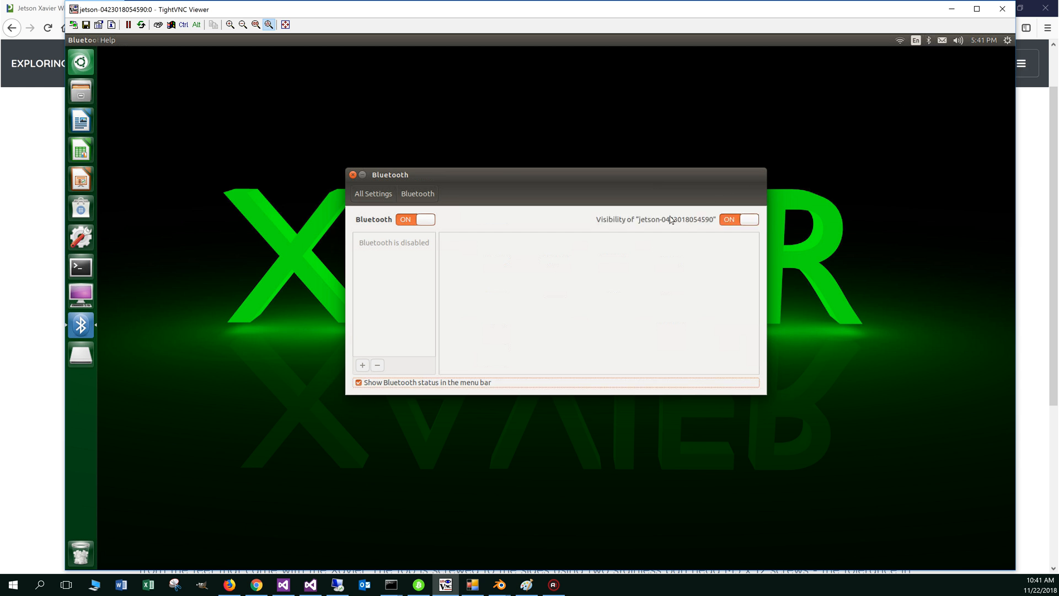
{"action": "mouse_move", "coordinate": [415, 264]}
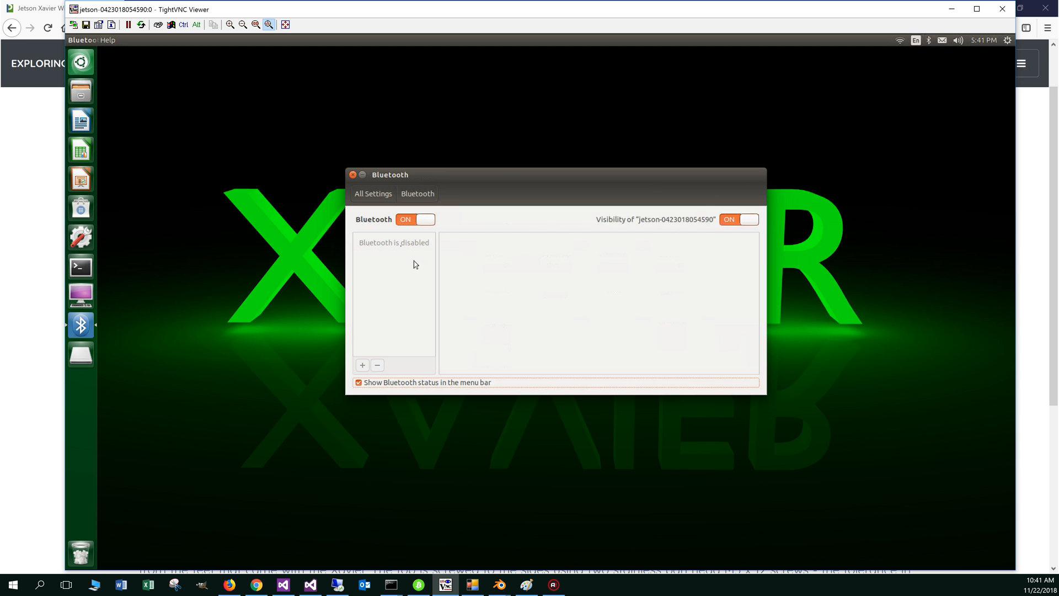
{"action": "left_click", "coordinate": [352, 175]}
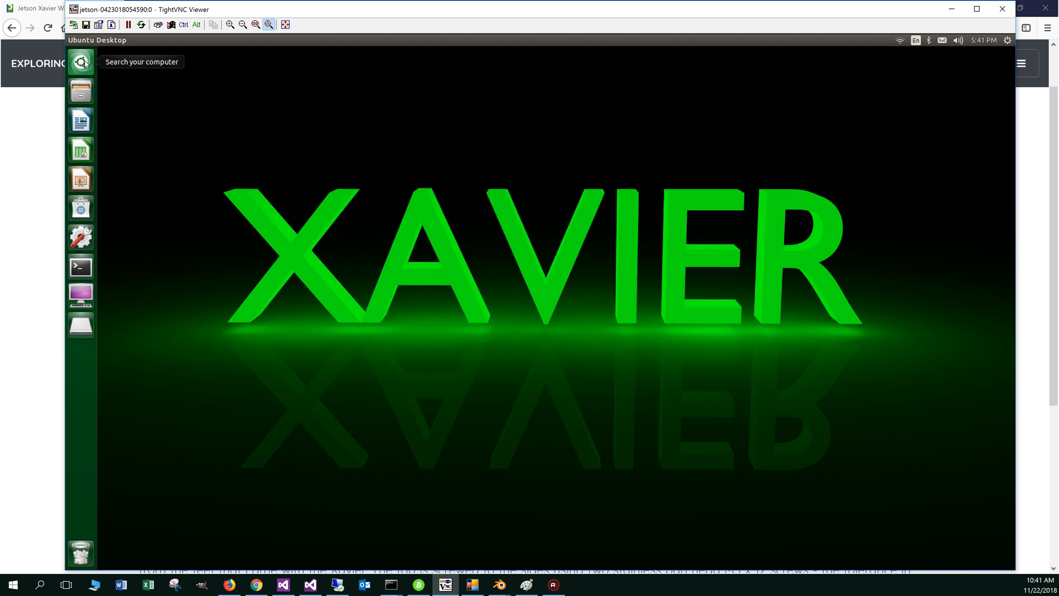
- Launch Chromium Web Browser on the Jetson from a Dash search for 'chro'
{"action": "type", "text": "chro"}
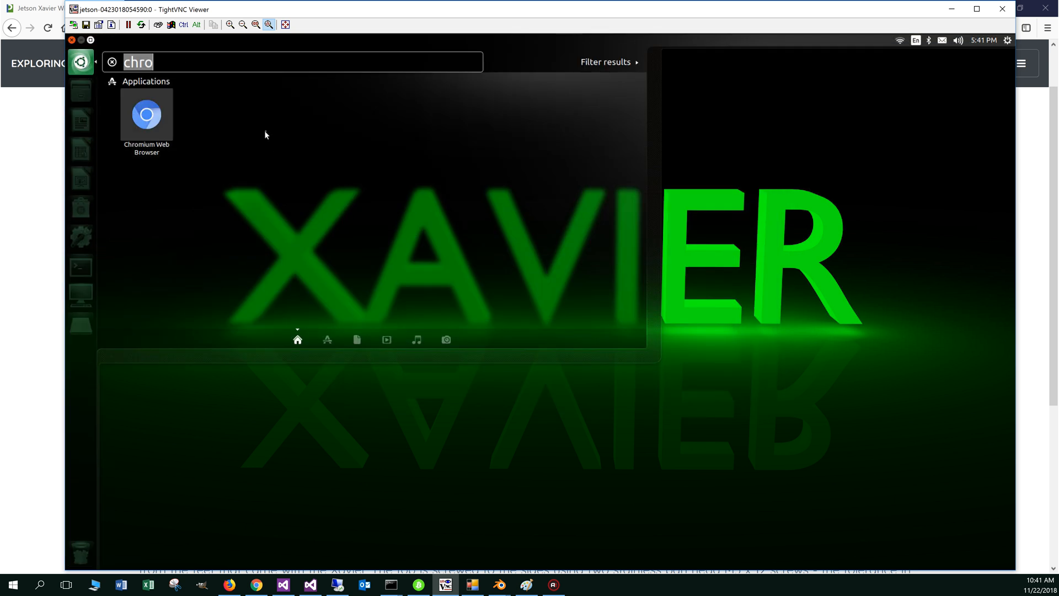
{"action": "double_click", "coordinate": [147, 113]}
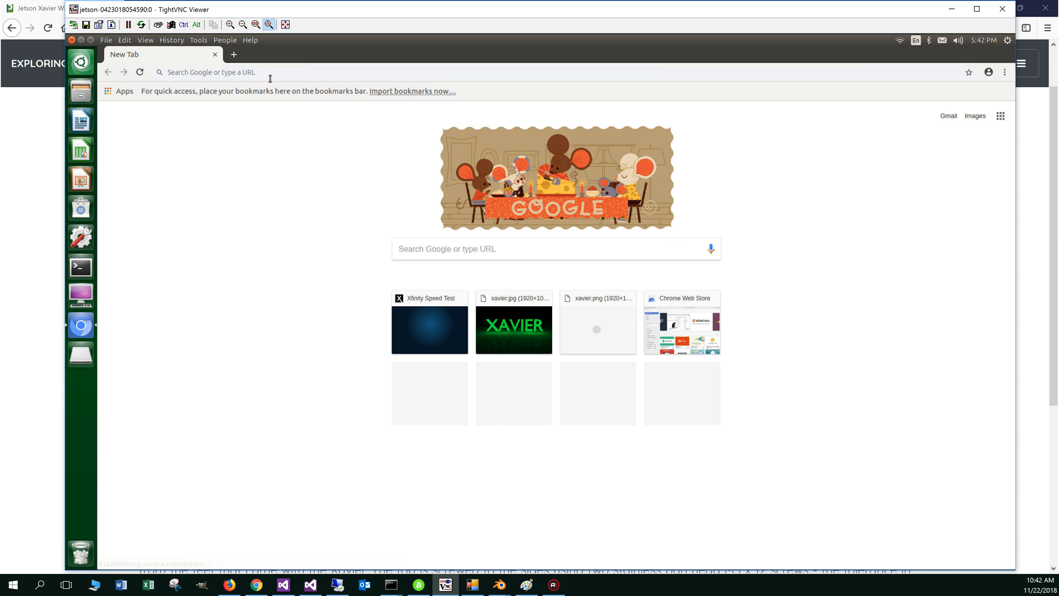
{"action": "left_click", "coordinate": [270, 72]}
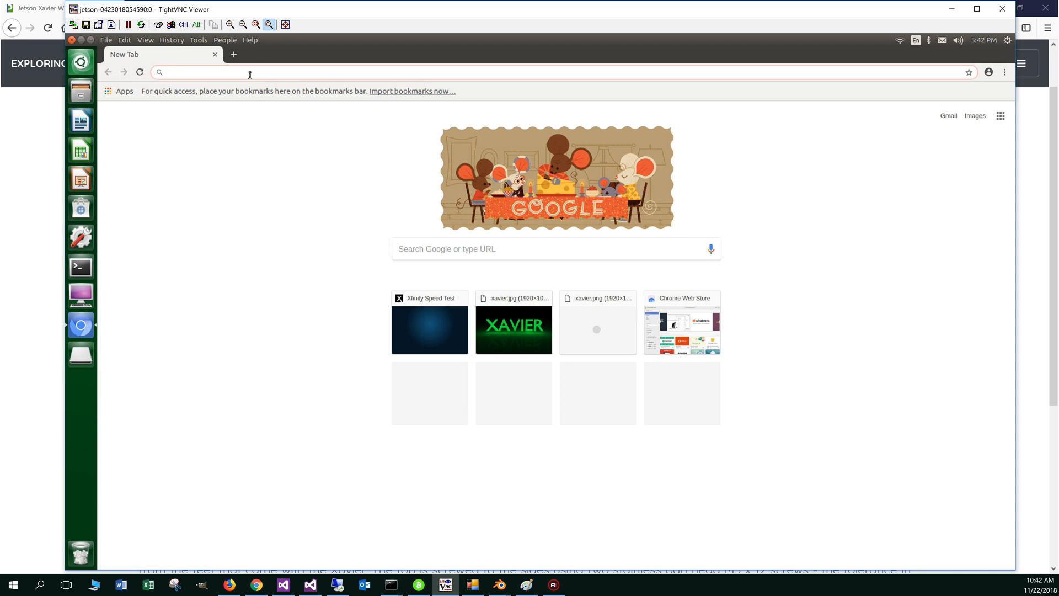
- Load speedtest.xfinity.com from the address bar's 'spee' suggestion
{"action": "type", "text": "s"}
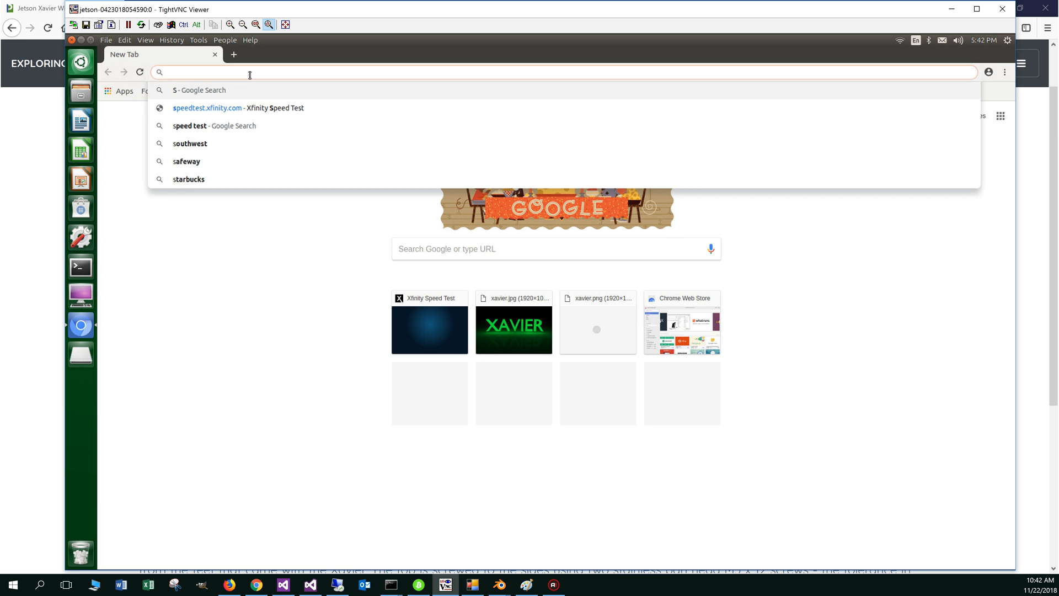
{"action": "type", "text": "speedtest.xfinity.com"}
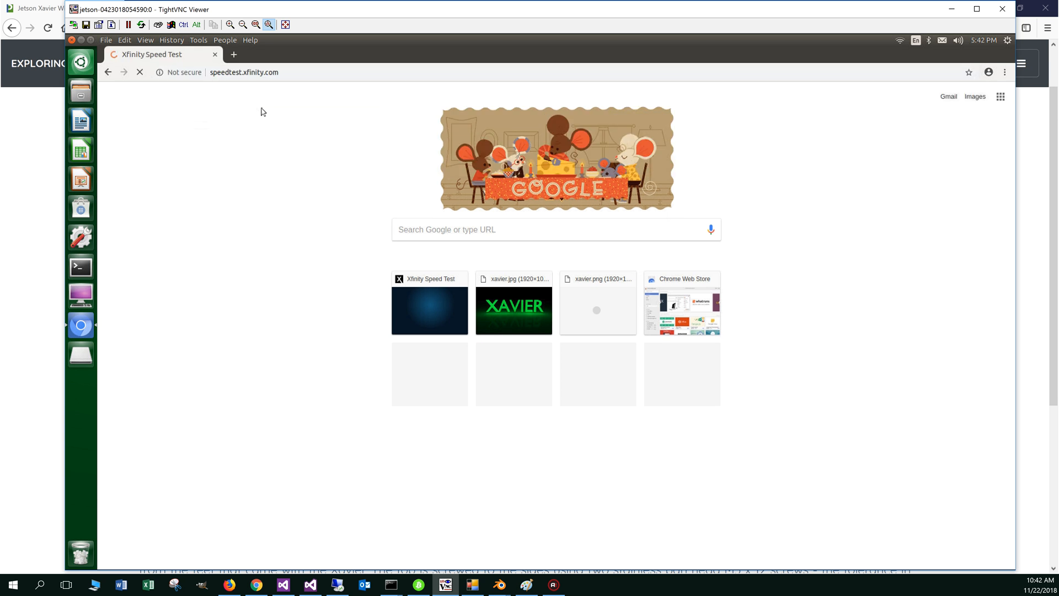
{"action": "left_click", "coordinate": [429, 311]}
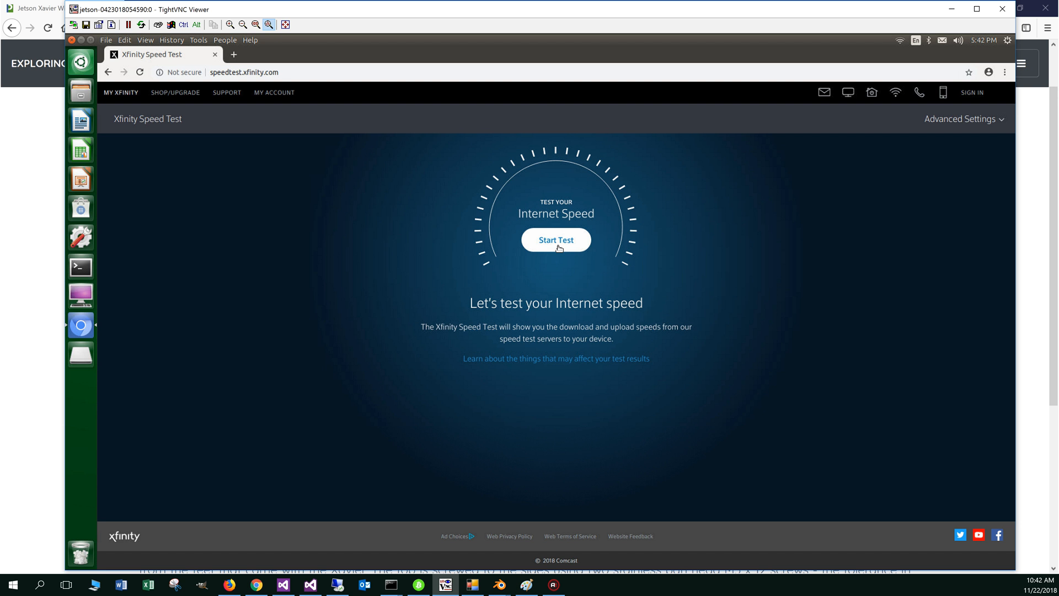
- Run the Xfinity speed test, reaching 59.8 Mbps download and 27.7 Mbps upload
{"action": "left_click", "coordinate": [556, 240]}
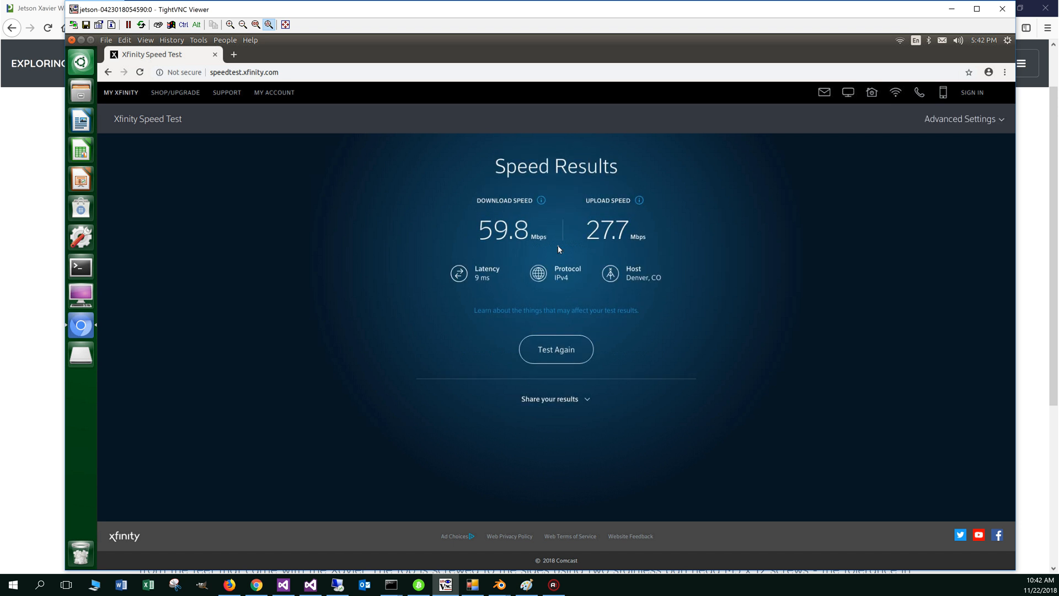
{"action": "mouse_move", "coordinate": [896, 146]}
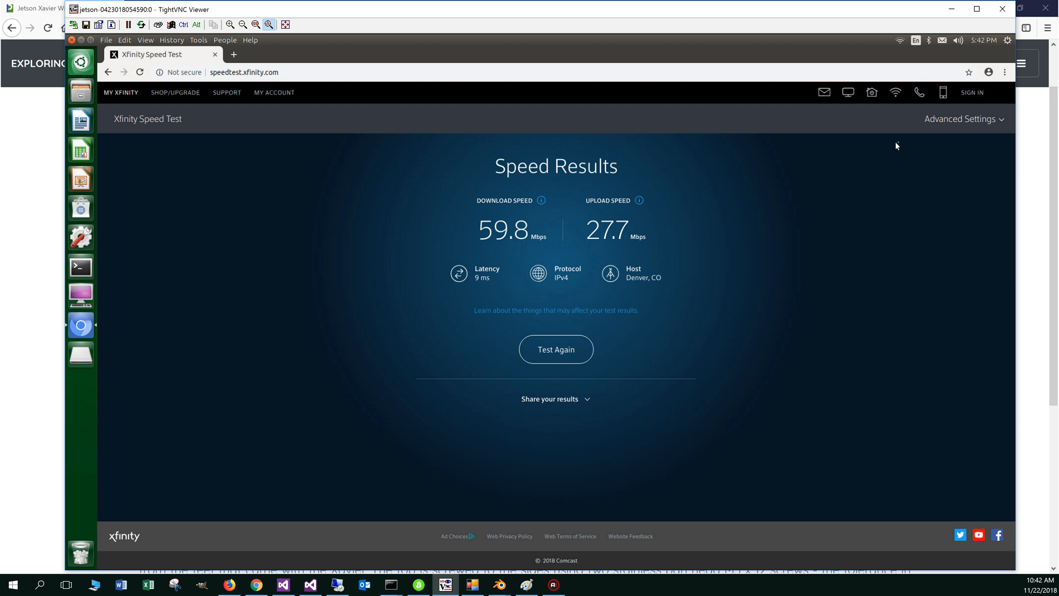
{"action": "mouse_move", "coordinate": [621, 188]}
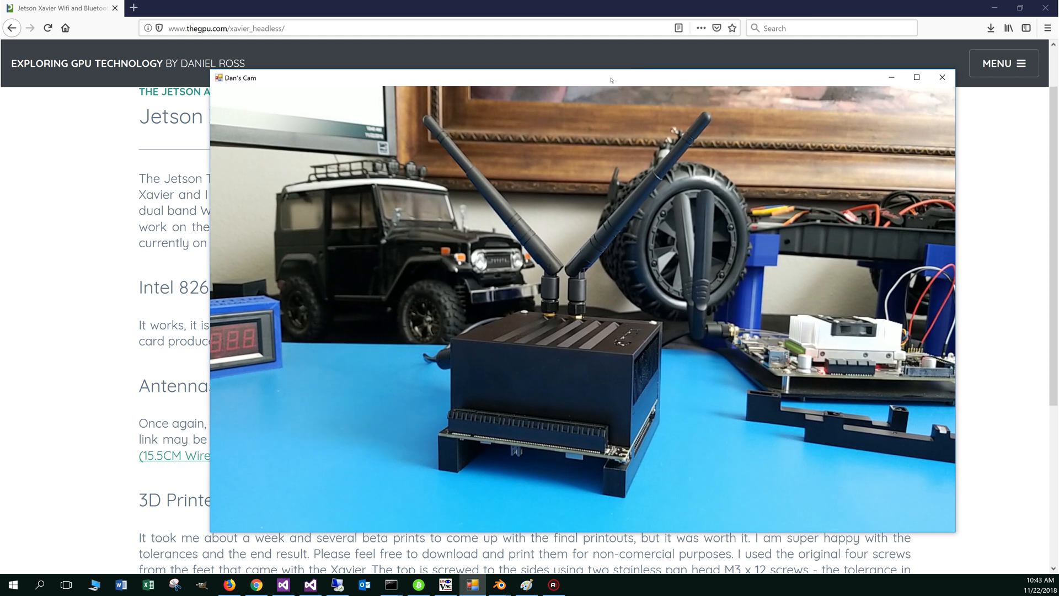
- Bring Blender's bracket model window back to the front from the taskbar
{"action": "left_click", "coordinate": [471, 585]}
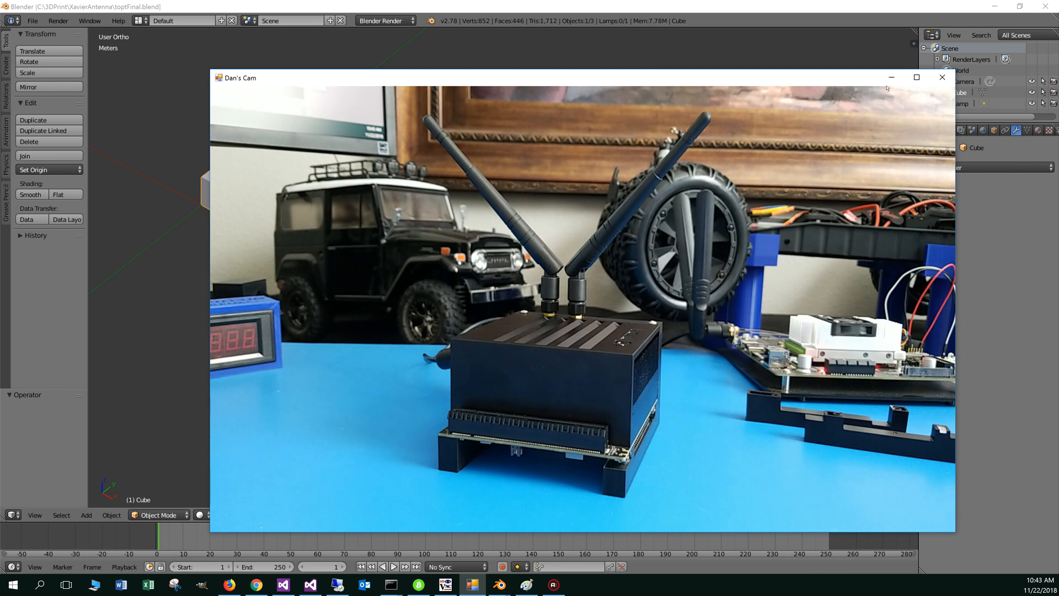